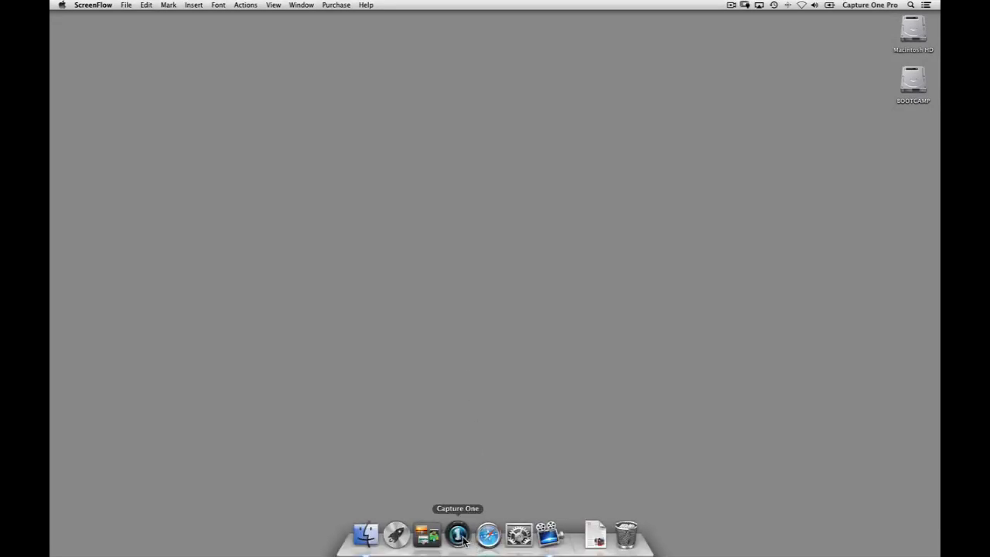
- Launch Capture One 7 from the Dock to show its welcome window
left_click(457, 533)
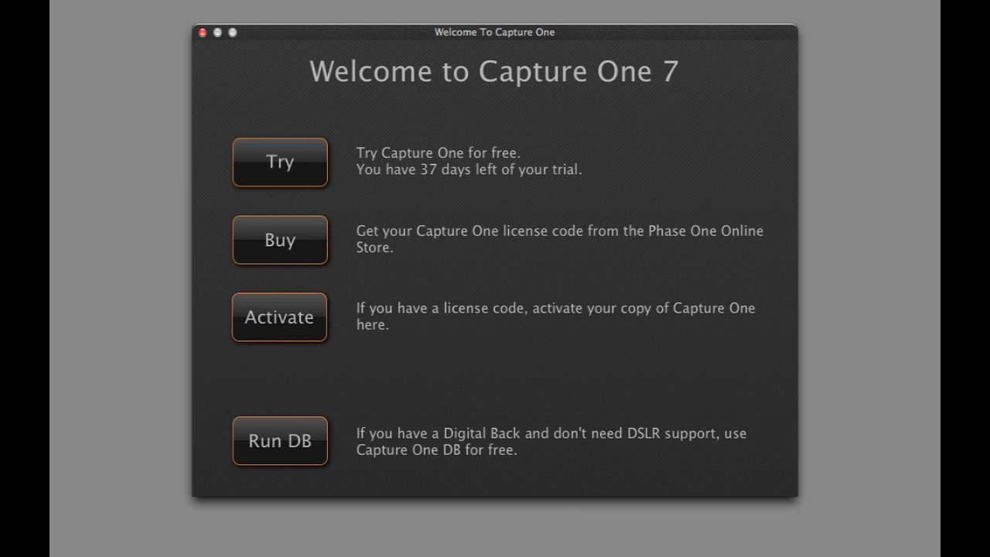
mouse_move(569, 448)
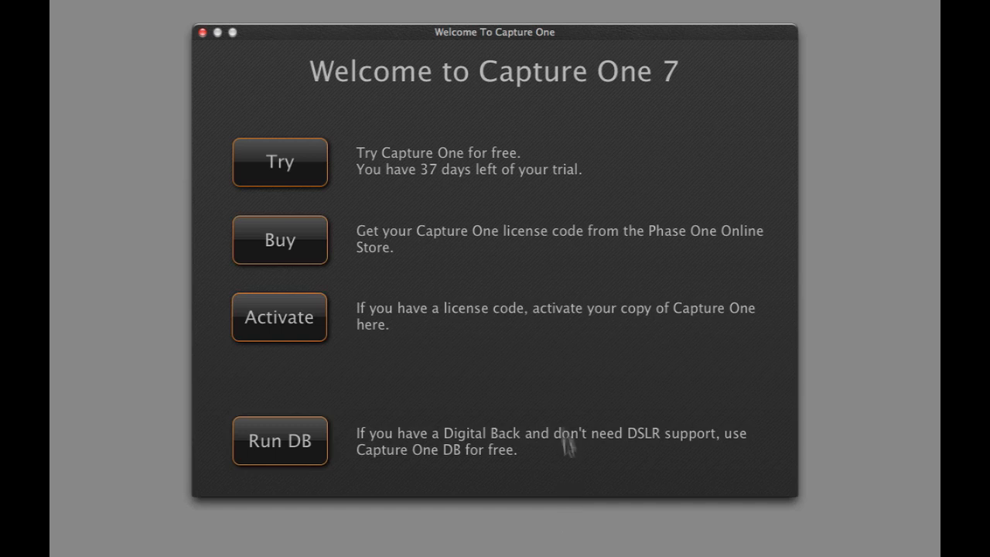
left_click(280, 163)
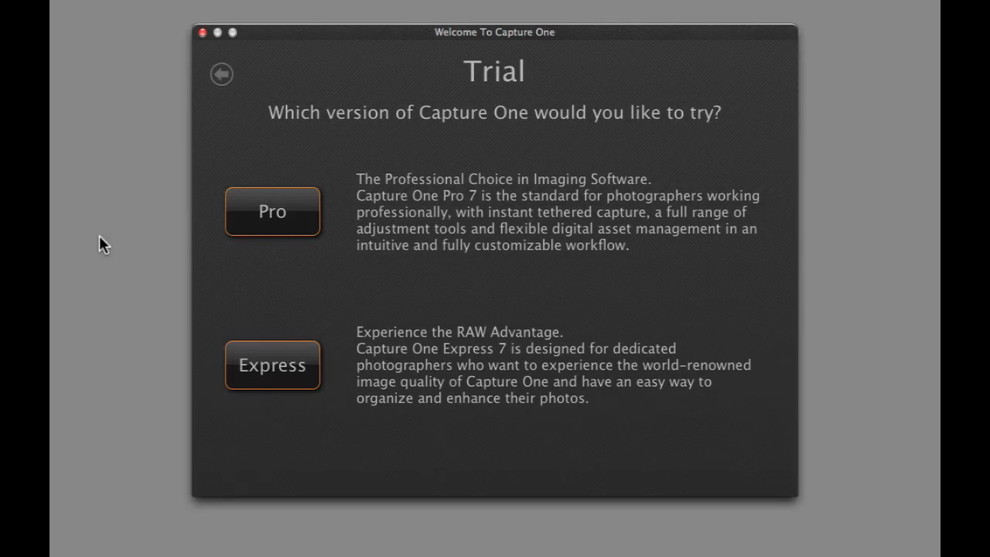
left_click(221, 74)
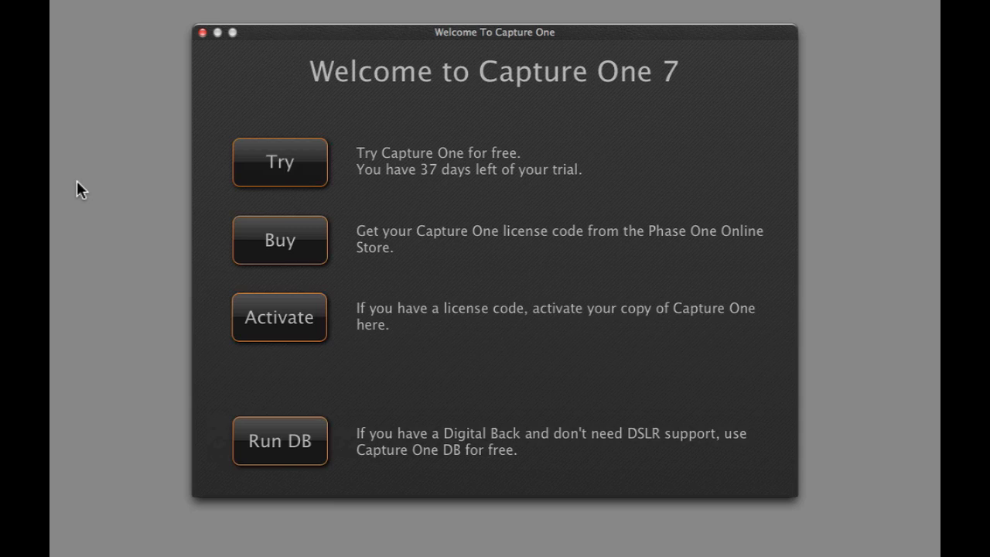
mouse_move(260, 328)
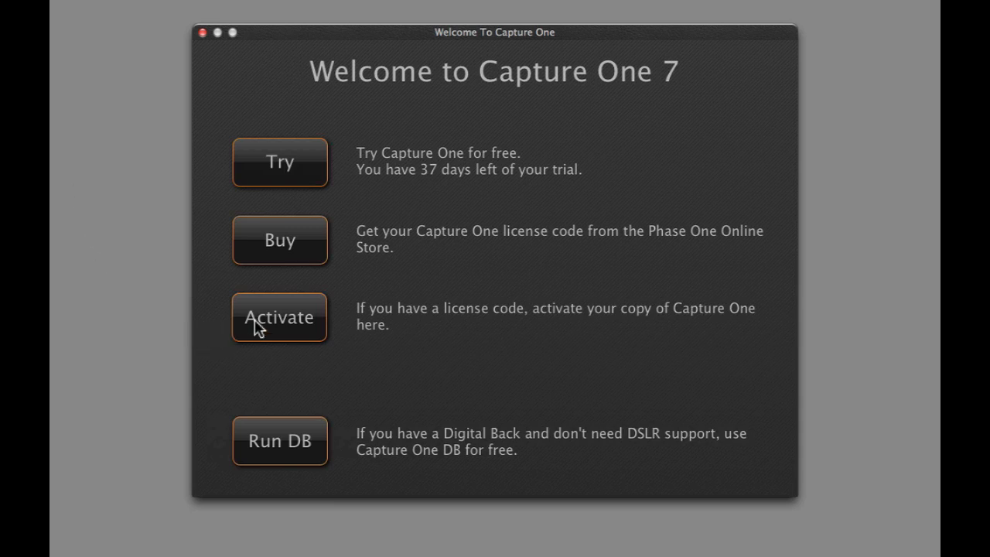
left_click(280, 317)
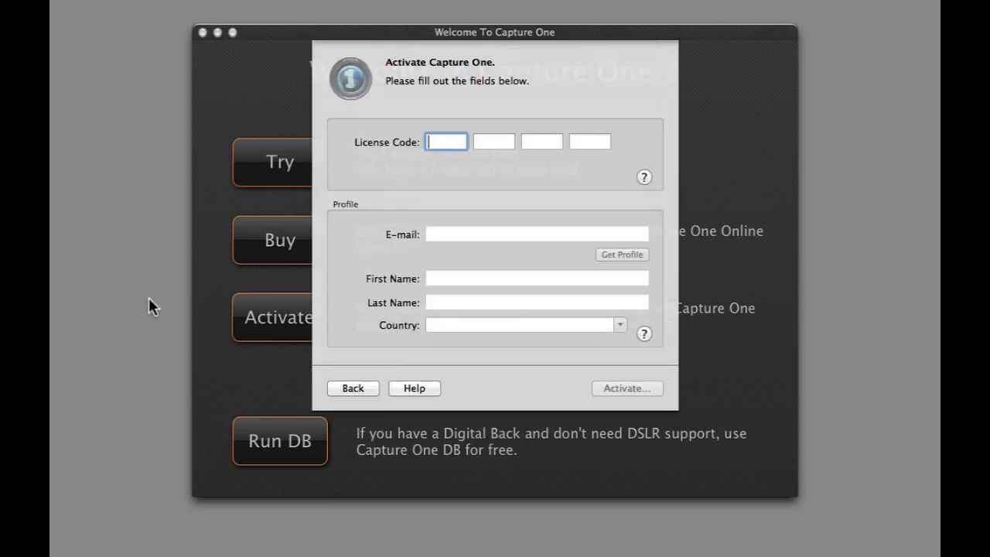
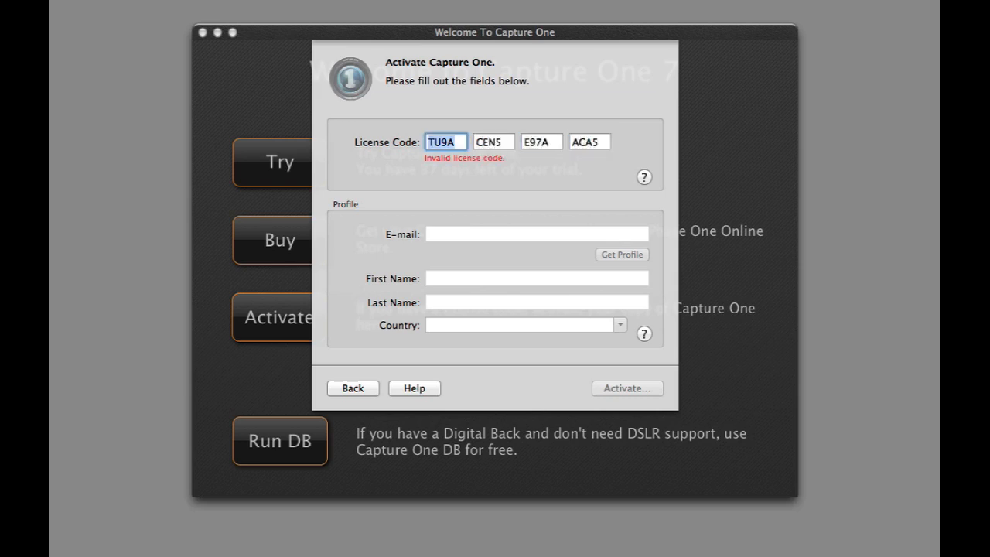
left_click(542, 142)
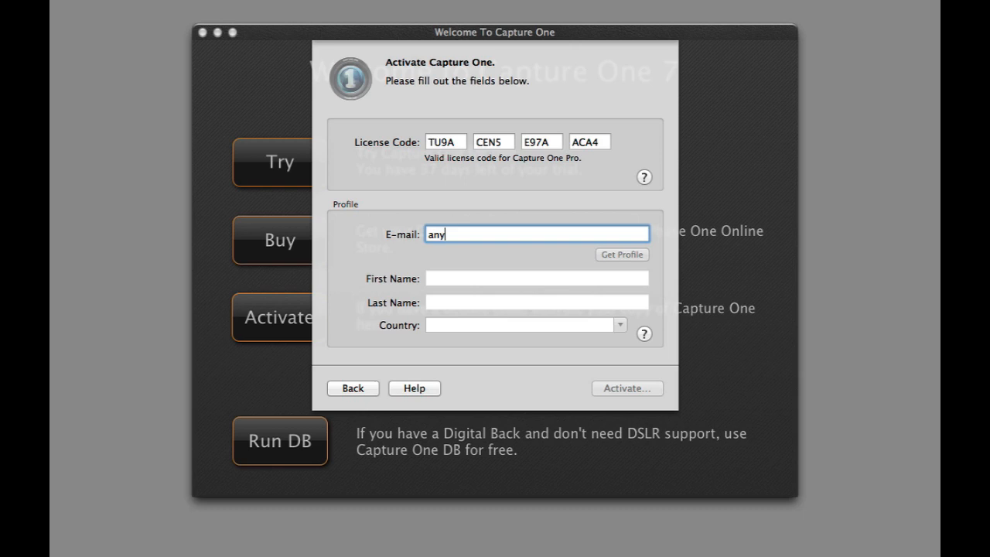
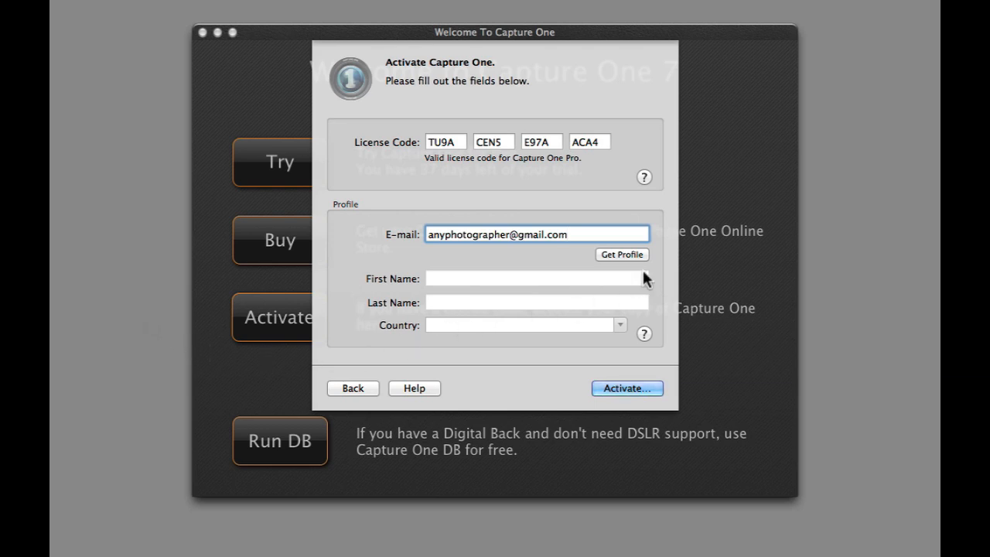
- Enter the 'photogr' email, look up its profile, add names 'Any' and 'Photographer', and choose United Kingdom
left_click(621, 253)
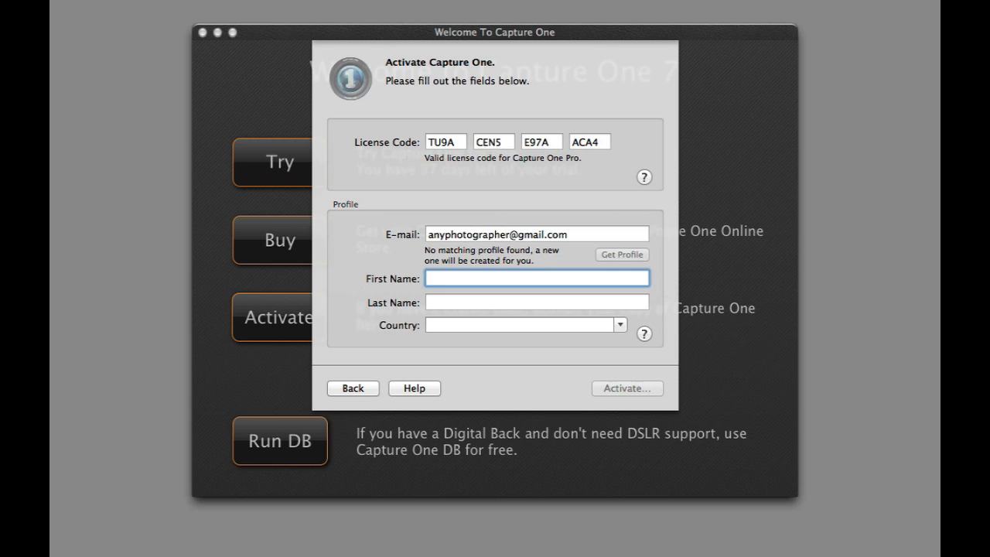
type("Any")
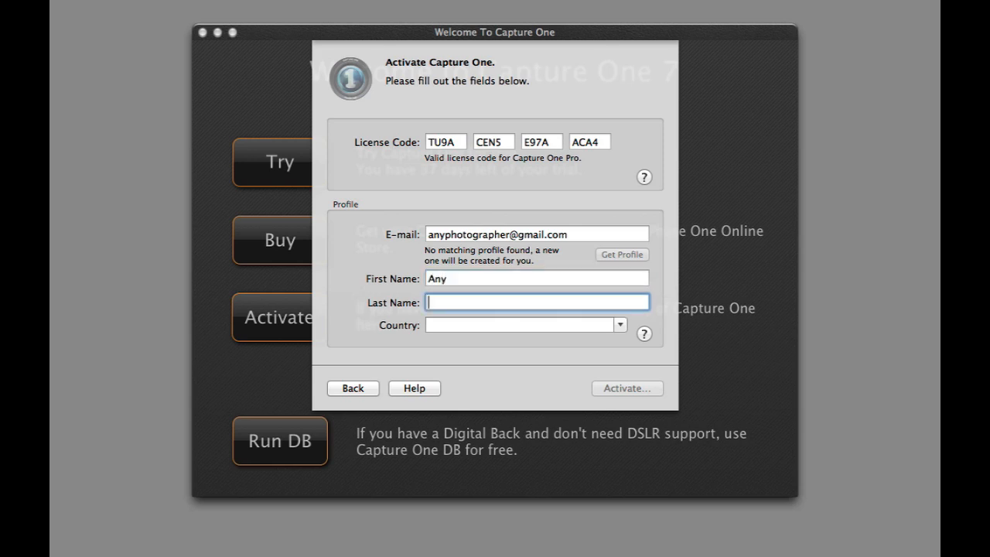
type("Photographer")
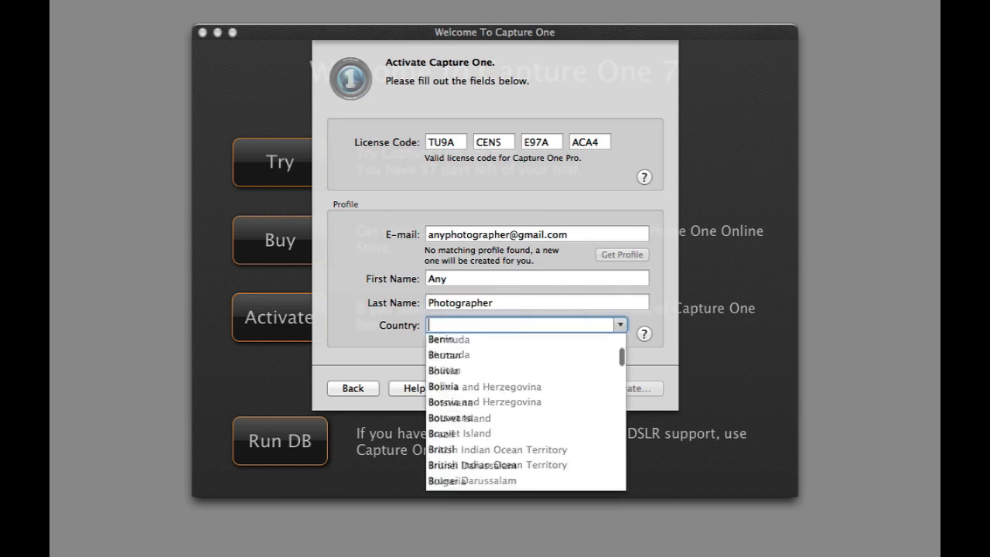
scroll("down", 3)
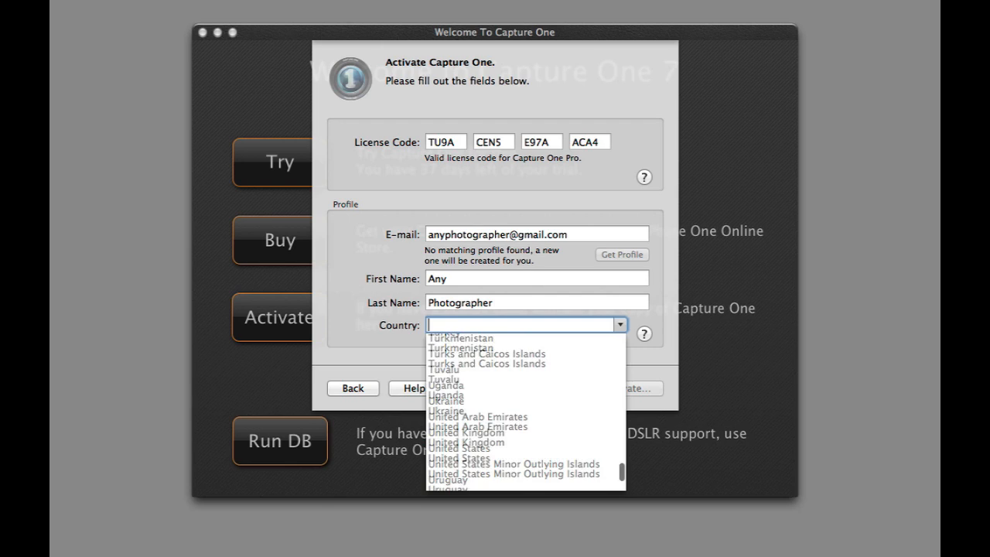
left_click(467, 433)
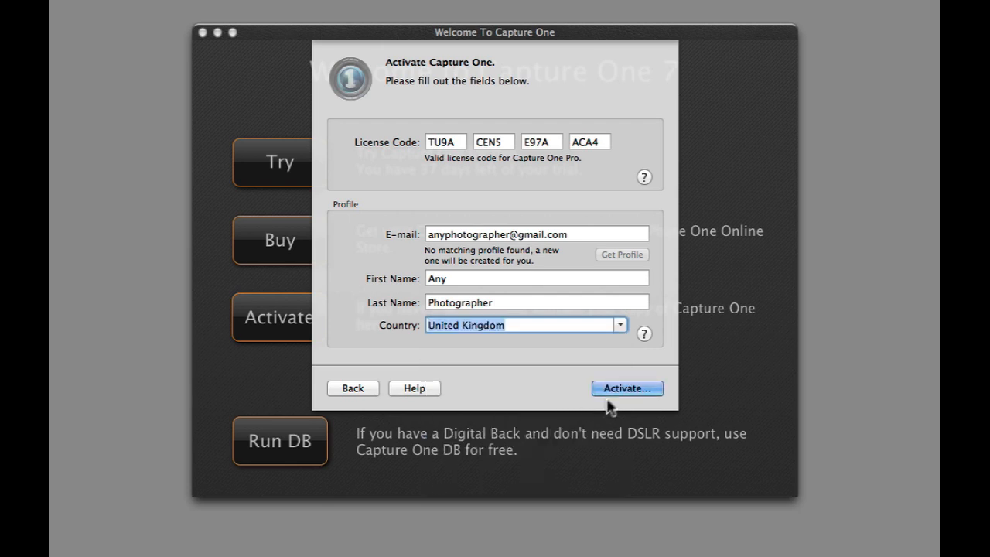
- Submit the activation with the new profile password, then select the e-mail address to replace it
left_click(626, 386)
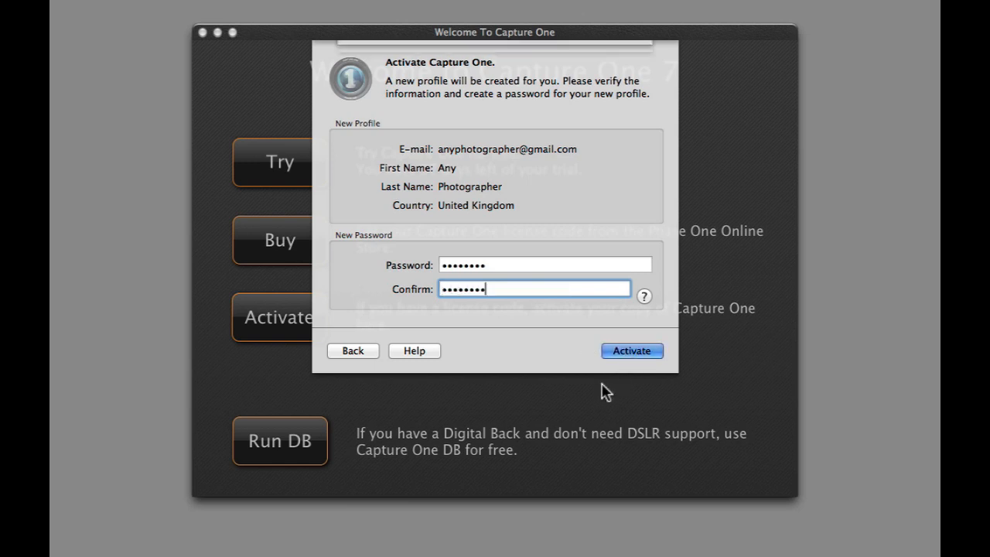
left_click(631, 350)
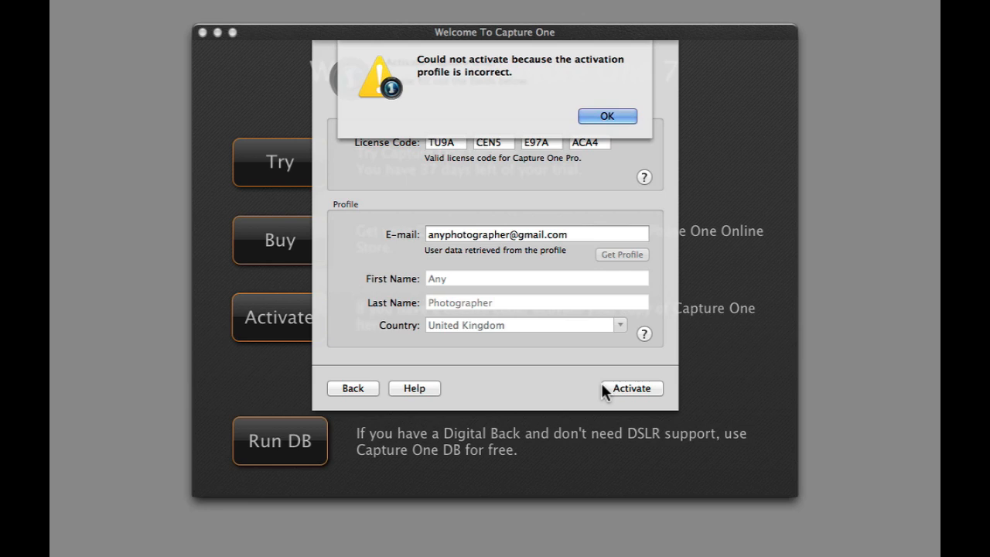
mouse_move(526, 300)
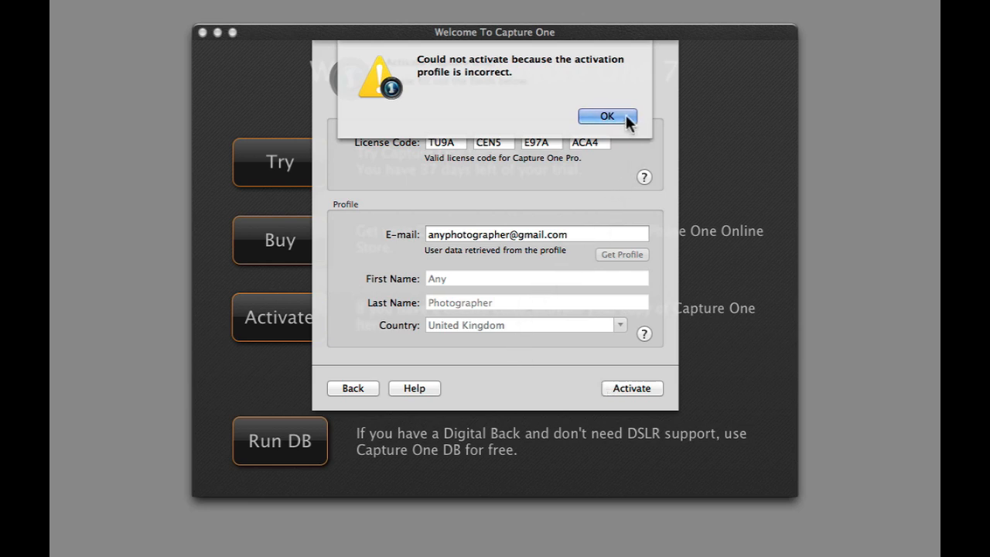
left_click(606, 116)
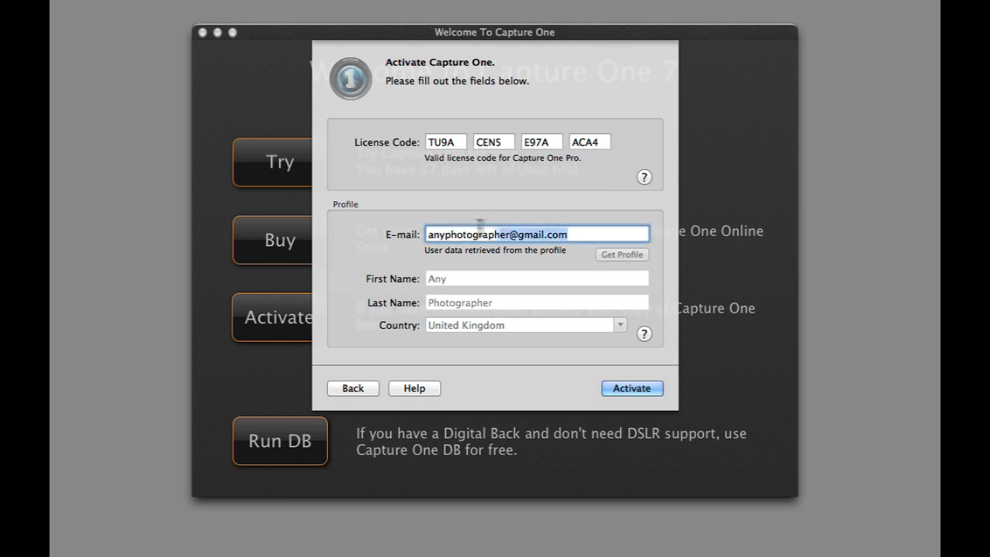
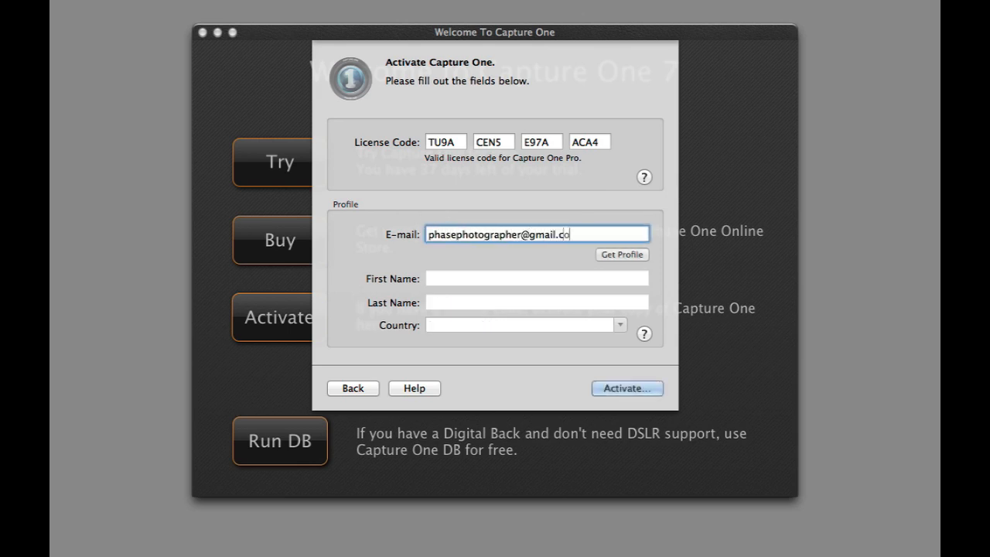
left_click(622, 253)
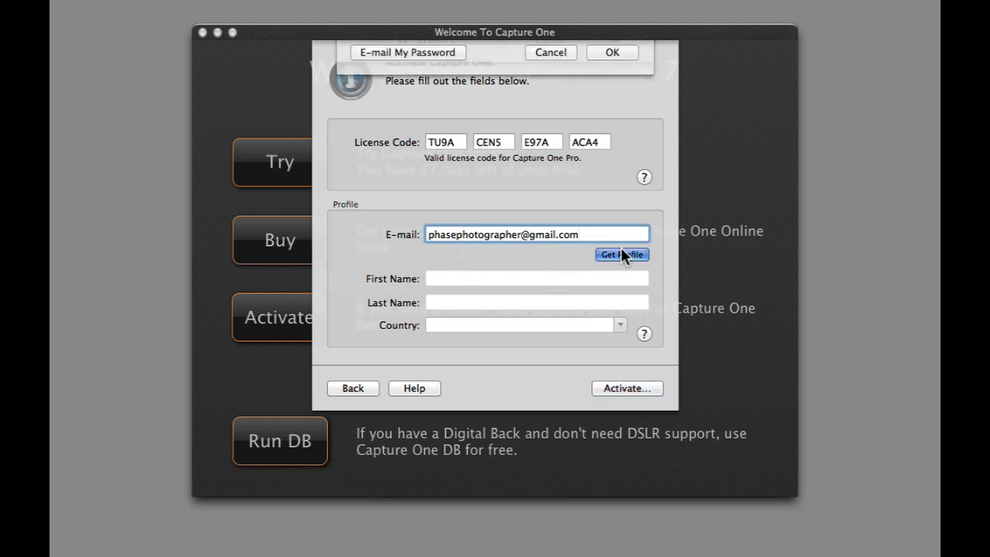
left_click(622, 253)
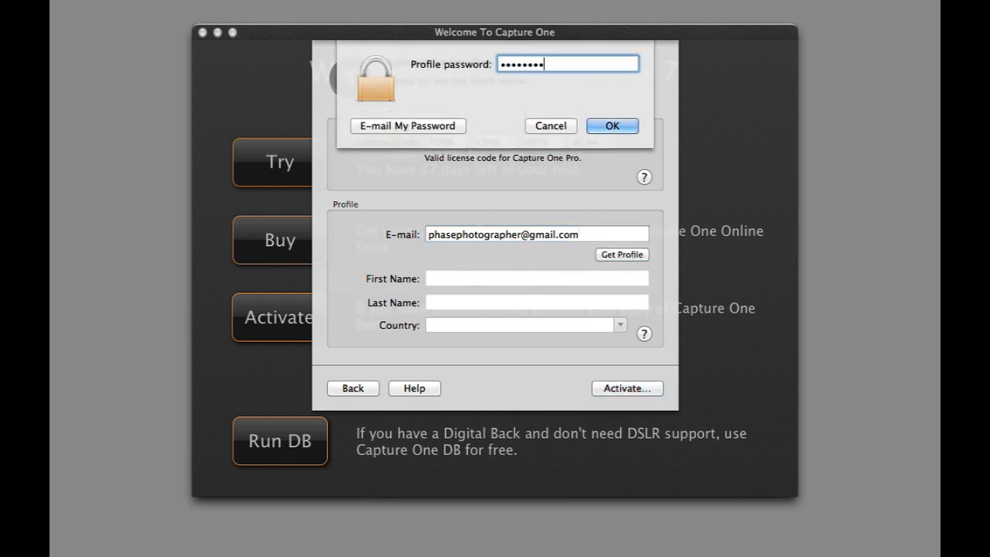
left_click(611, 126)
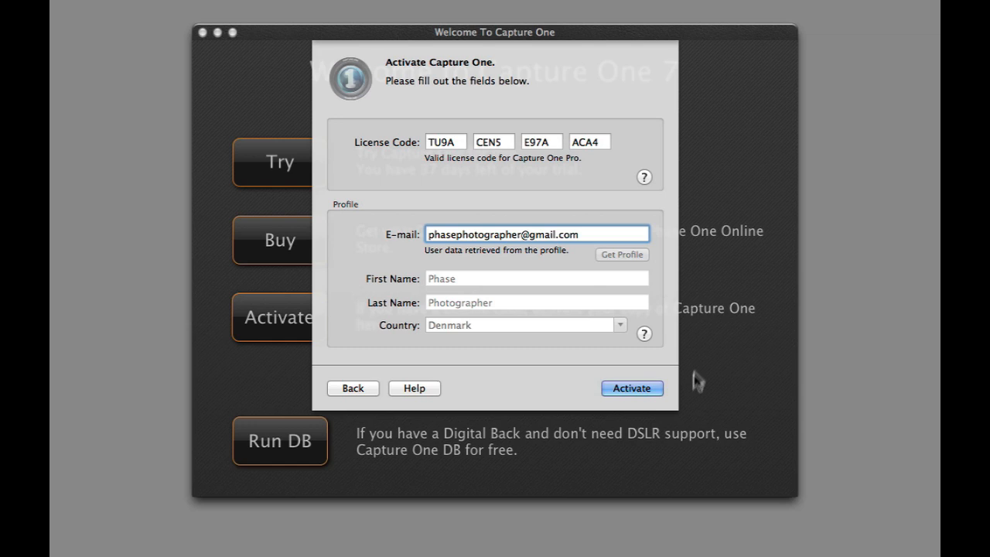
left_click(631, 387)
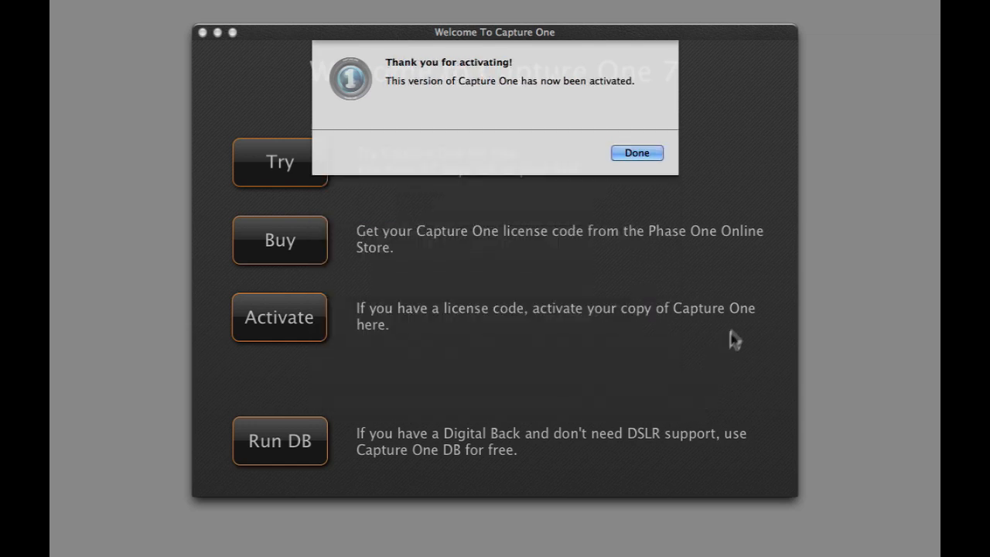
left_click(637, 153)
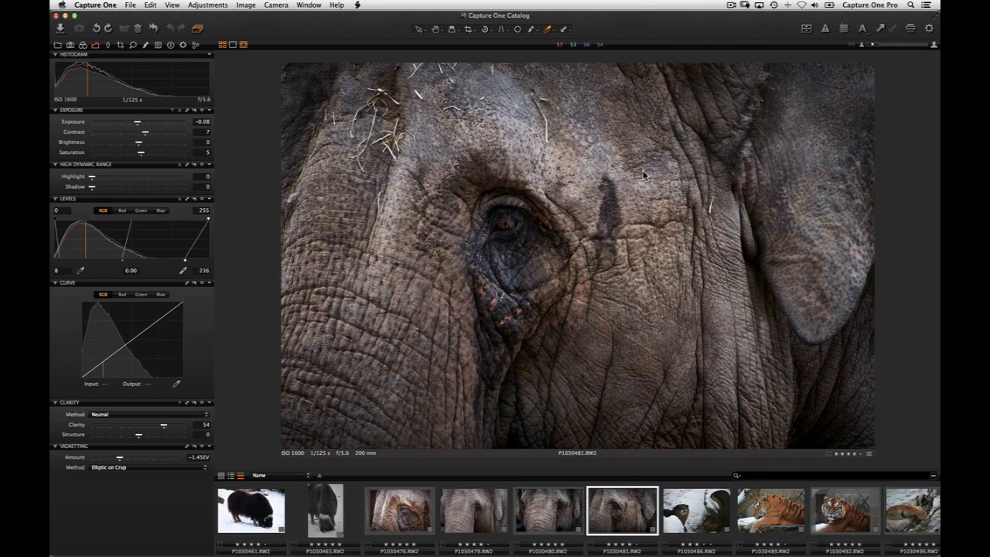
- Review the license information via Capture One > License and deactivate the license on this computer
left_click(96, 5)
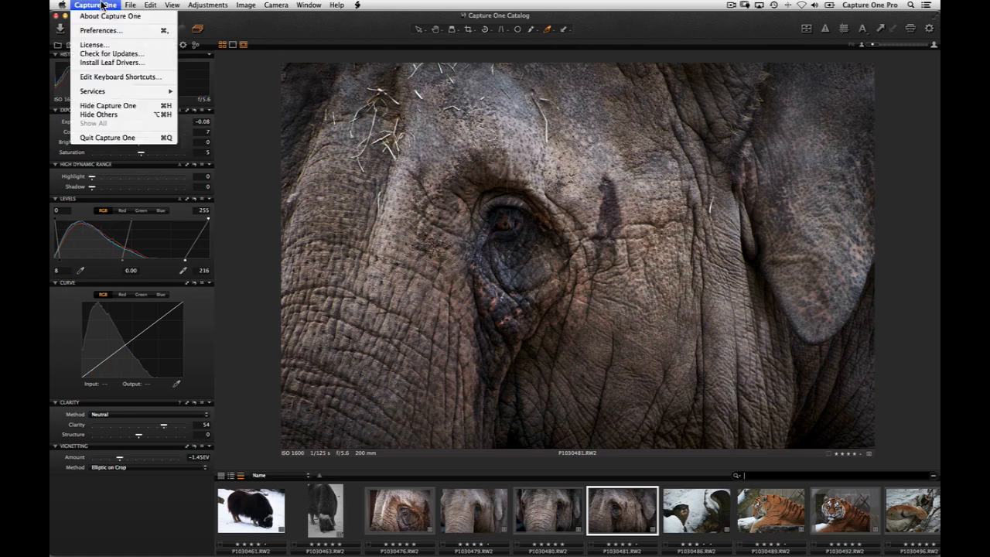
mouse_move(93, 43)
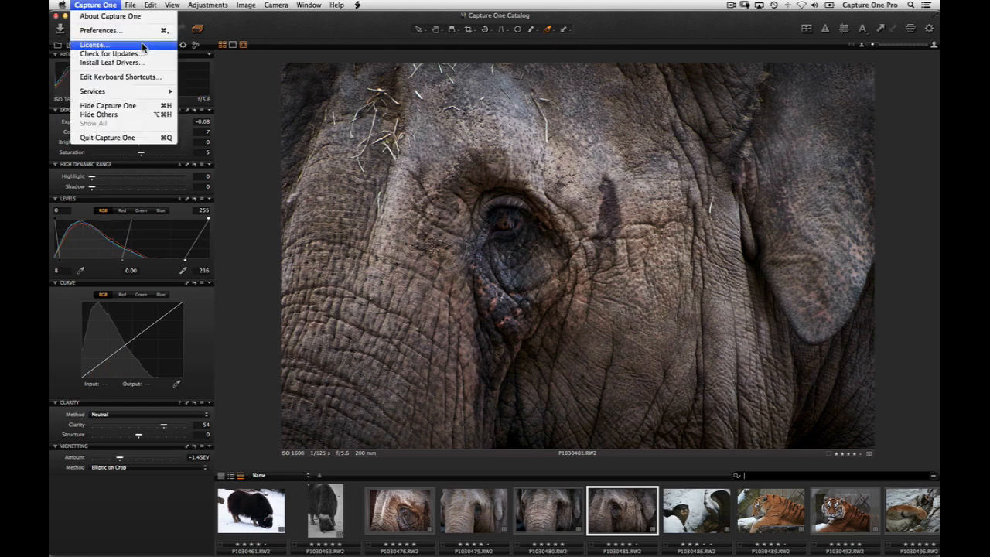
left_click(92, 43)
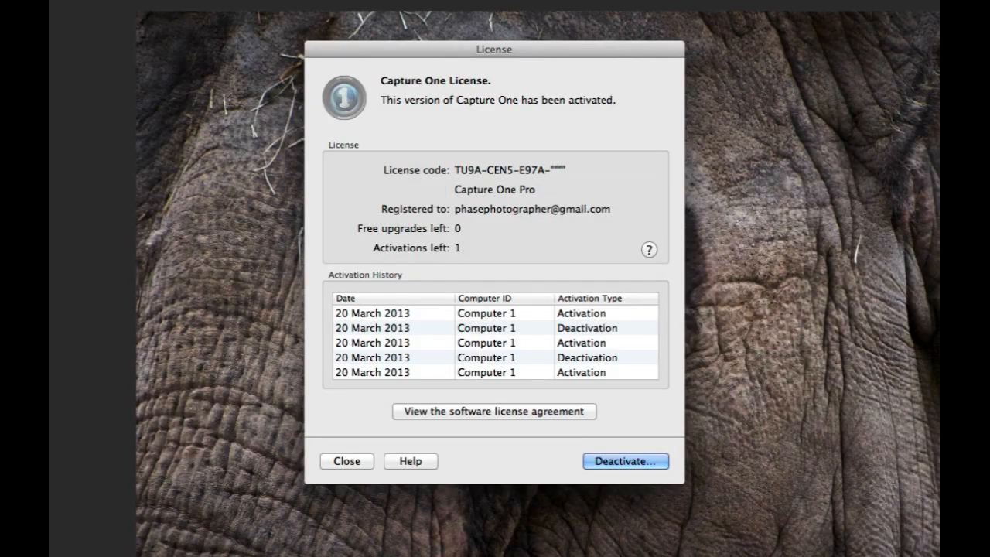
left_click(625, 461)
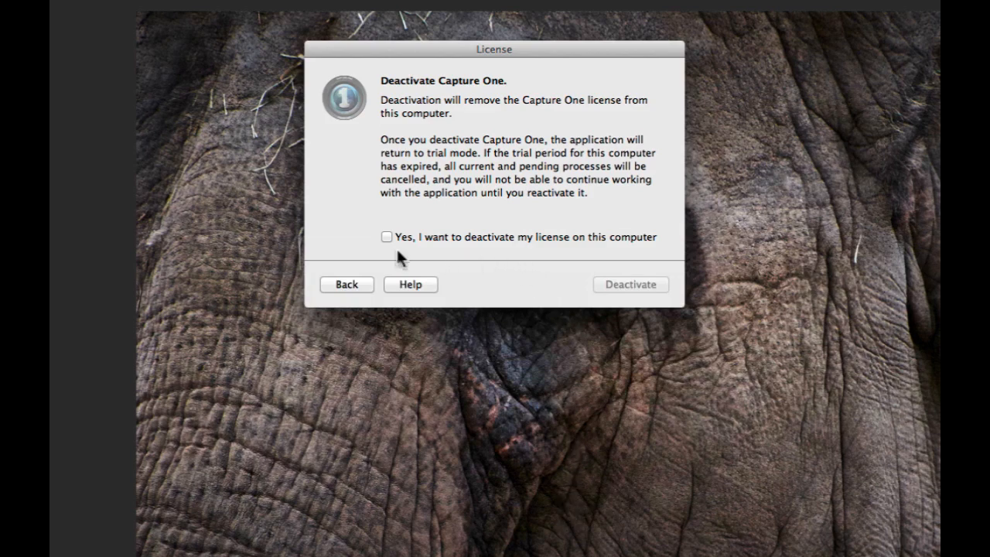
left_click(387, 236)
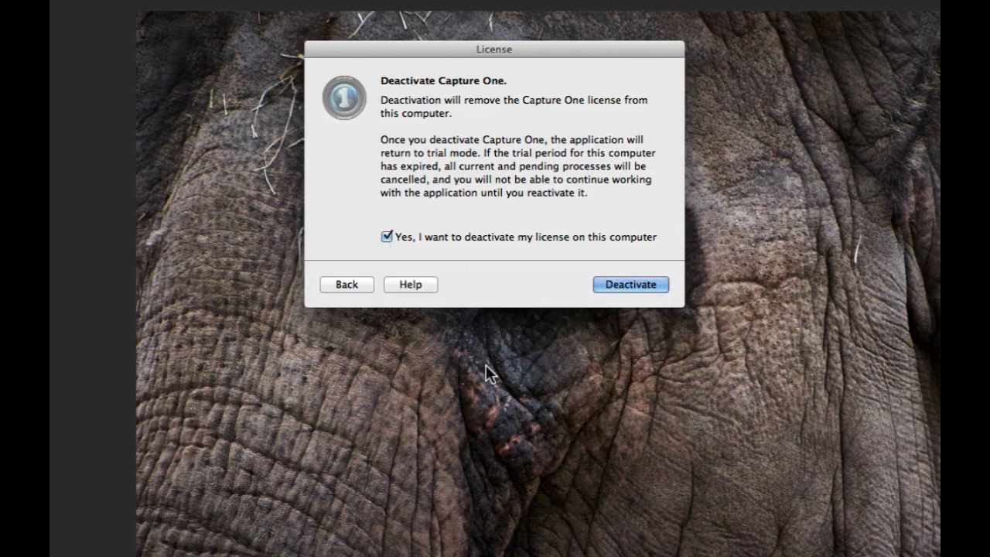
left_click(631, 285)
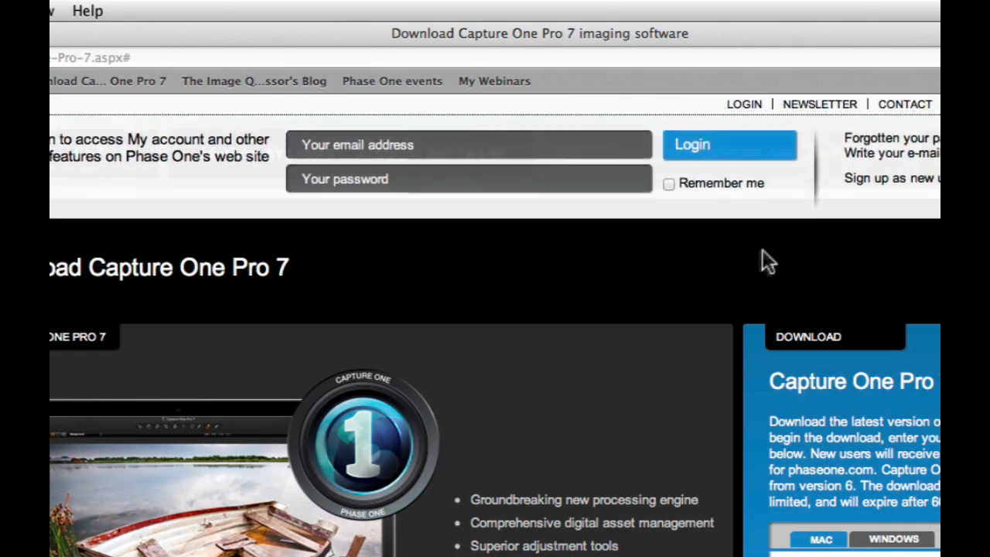
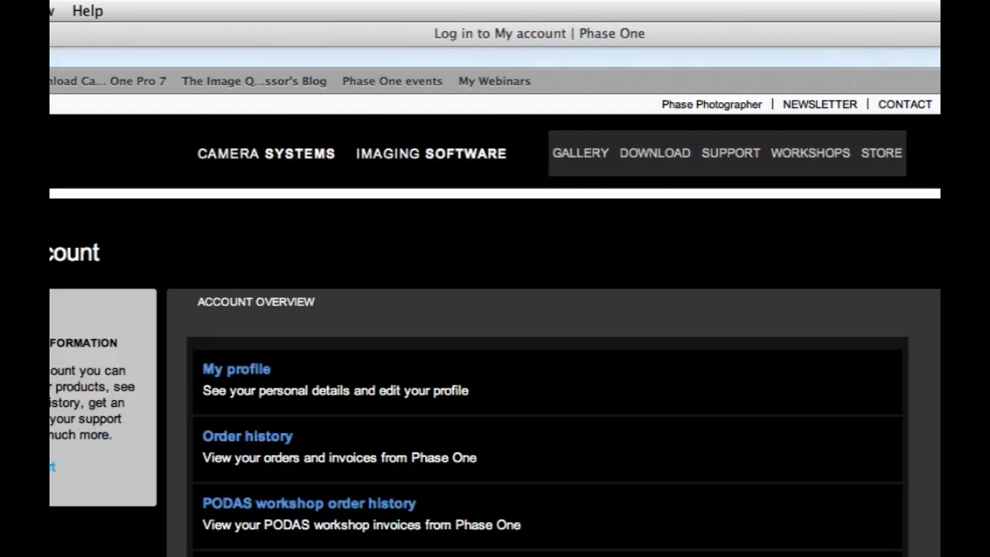
scroll("down", 3)
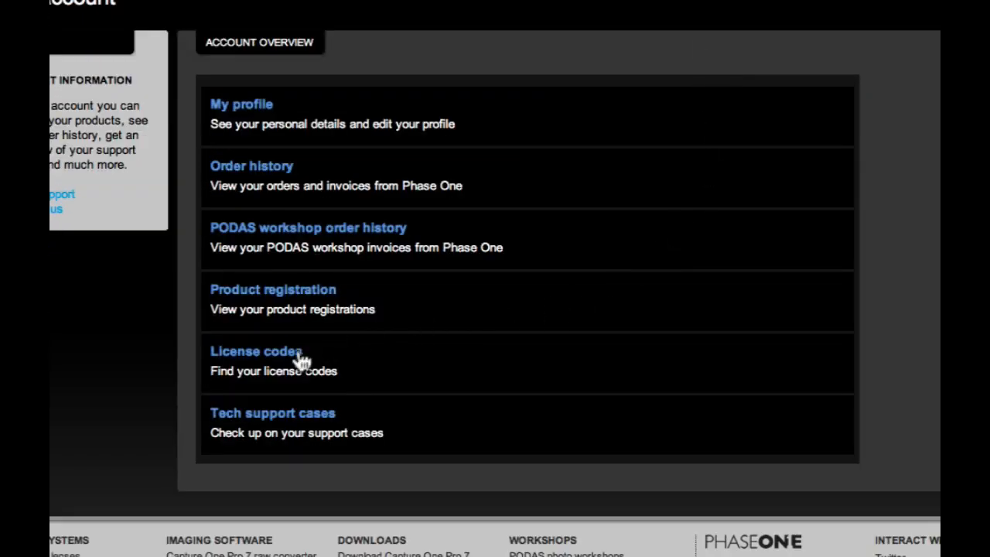
left_click(257, 350)
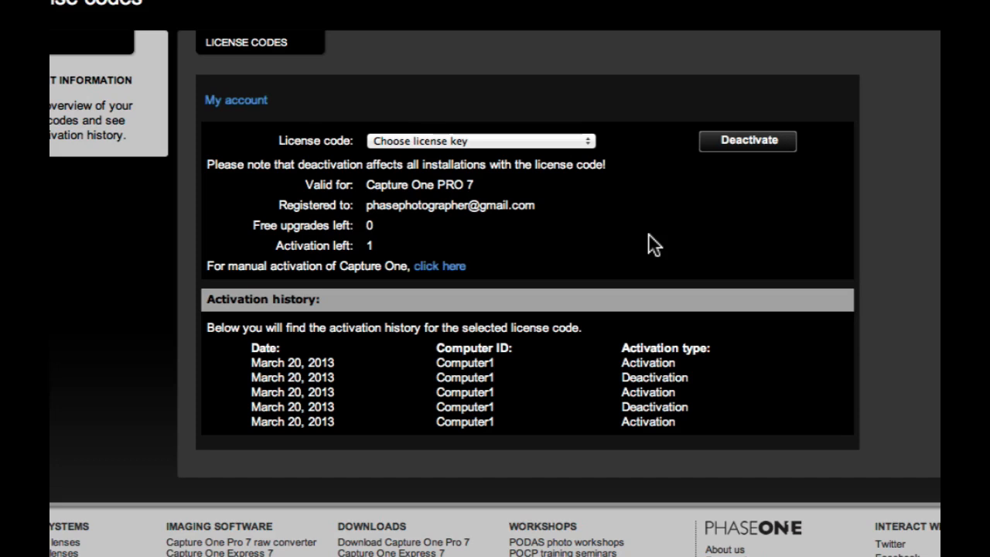
left_click(479, 141)
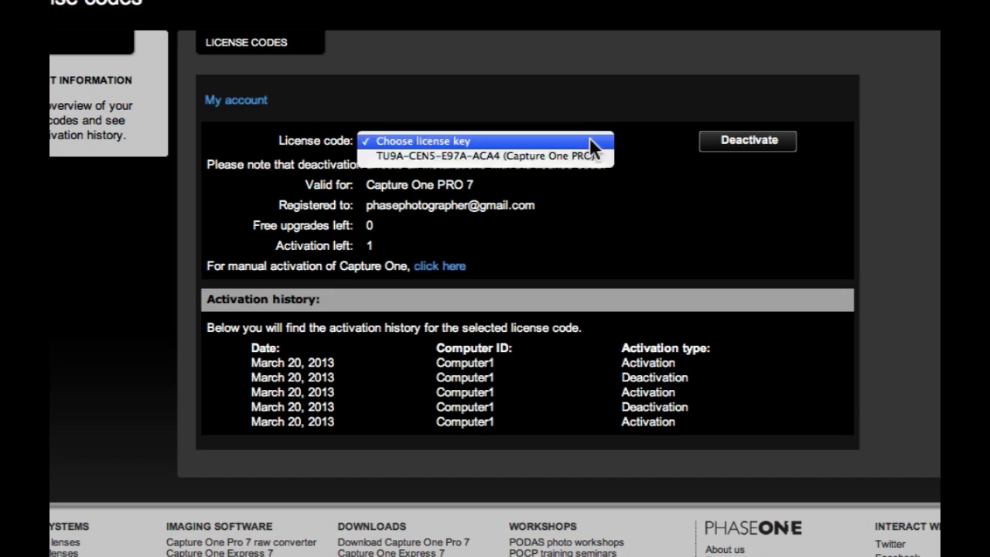
left_click(483, 154)
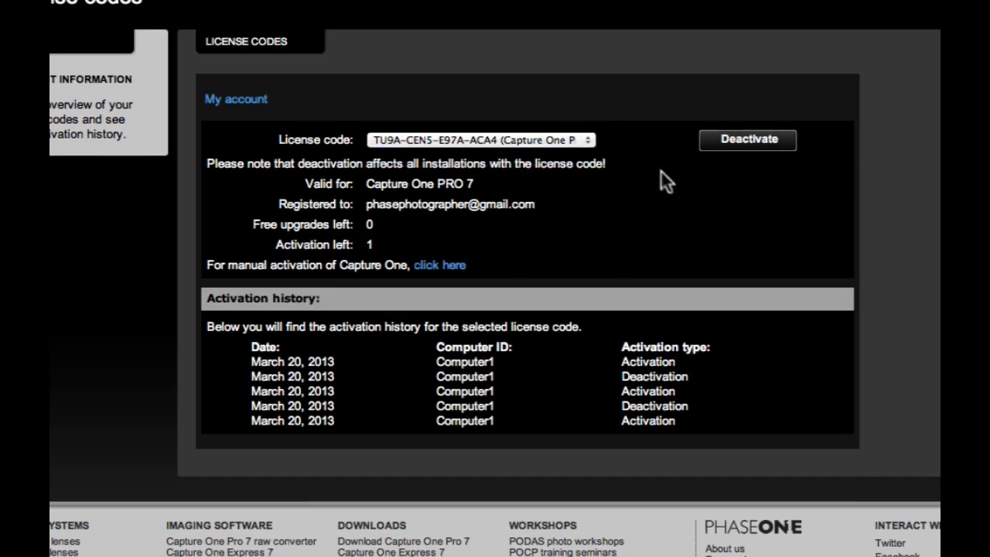
mouse_move(668, 200)
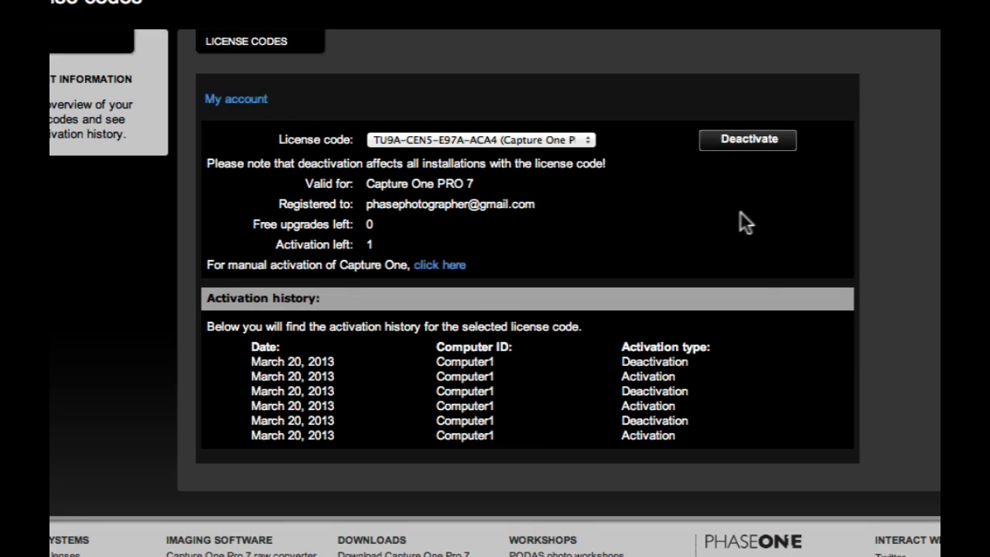
mouse_move(714, 214)
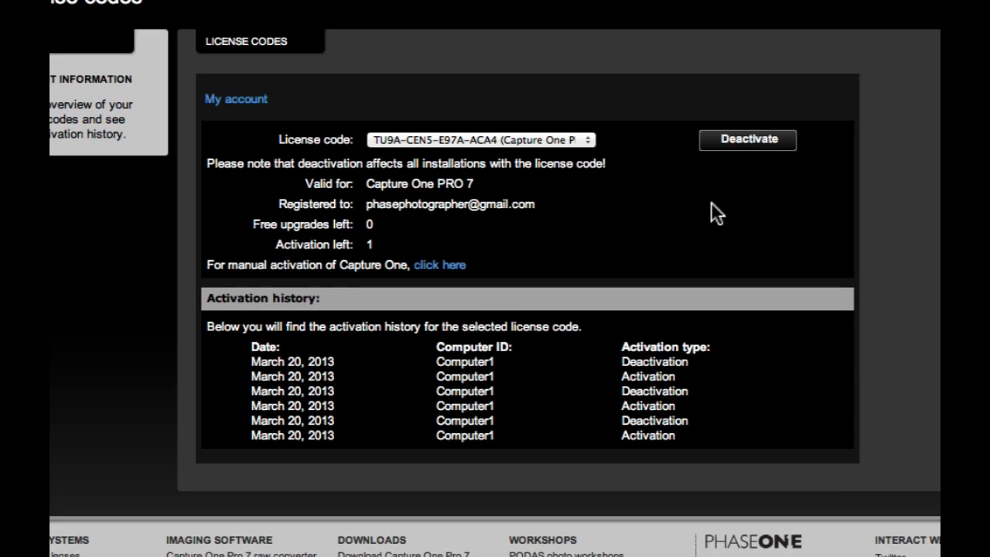